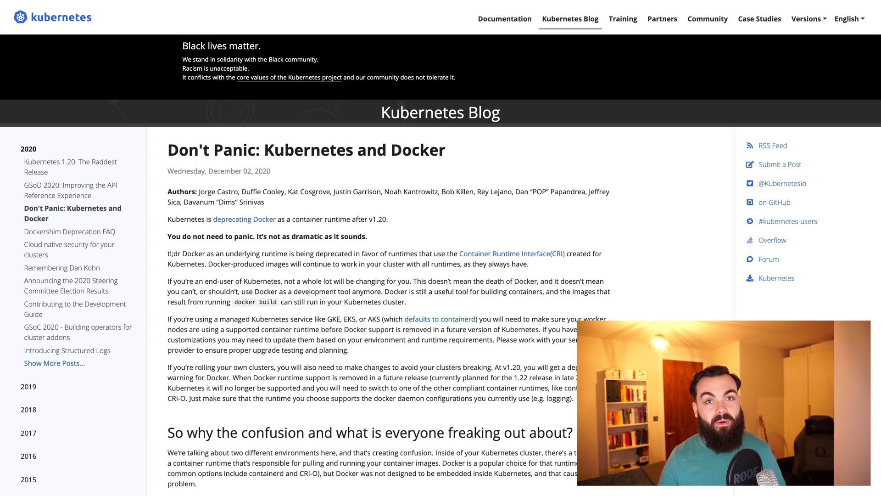
- Scroll down the 'Don't Panic: Kubernetes and Docker' post past the intro to the 'So why the confusion' heading
scroll("down", 3)
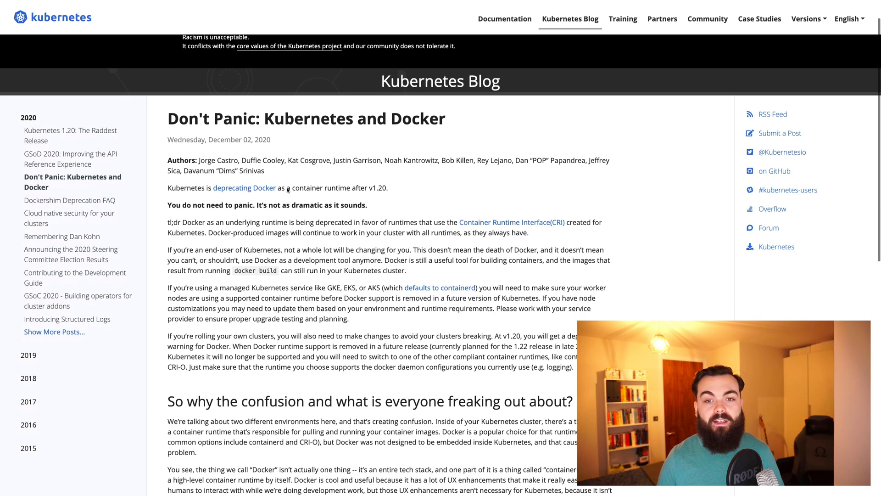
scroll("down", 3)
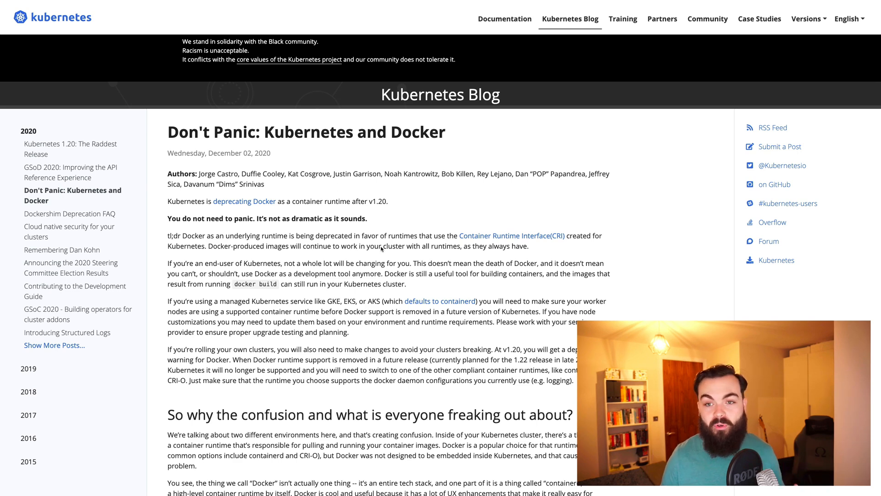
scroll("down", 3)
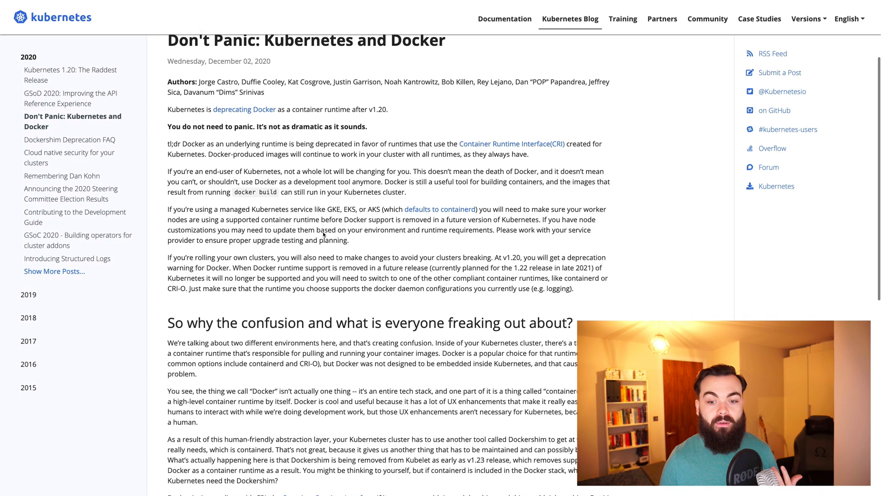
scroll("down", 3)
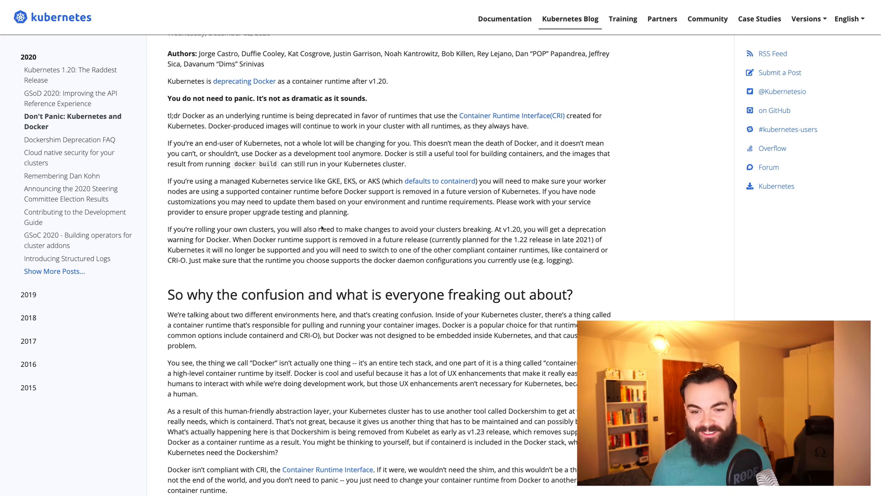
- Scroll into the confusion section and briefly highlight the phrase about Docker not being designed to be embedded
scroll("down", 3)
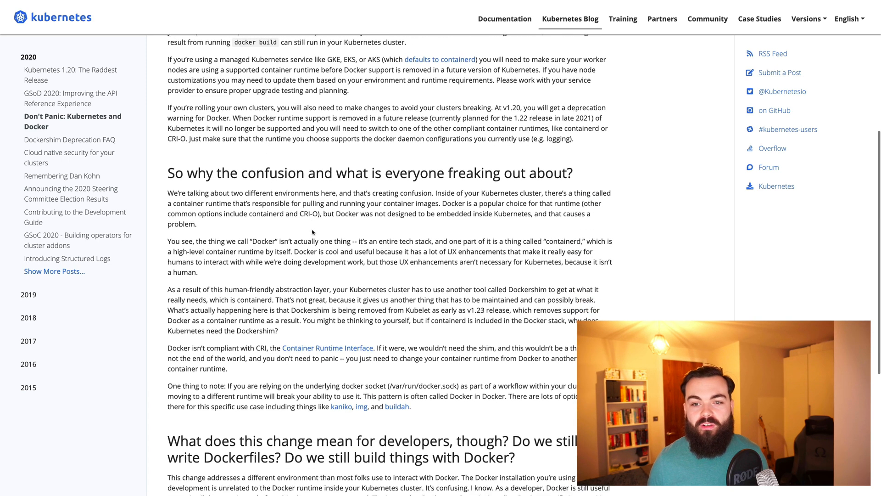
scroll("down", 3)
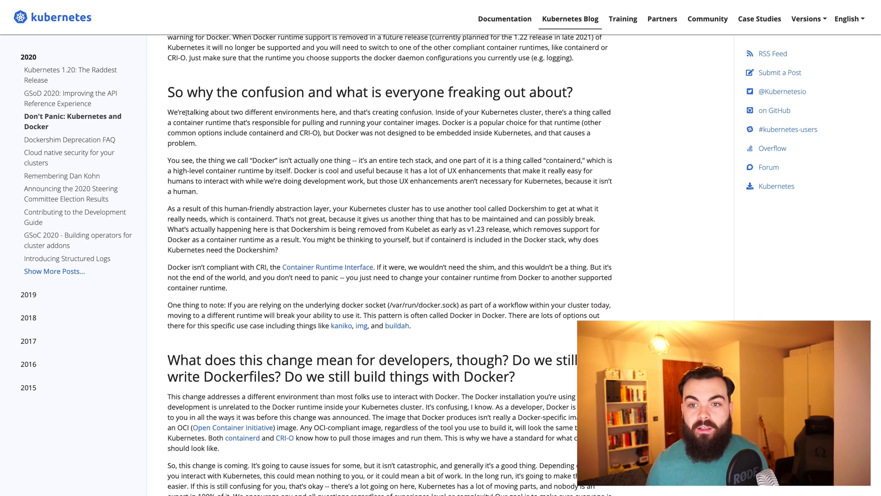
left_click_drag(167, 112, 369, 112)
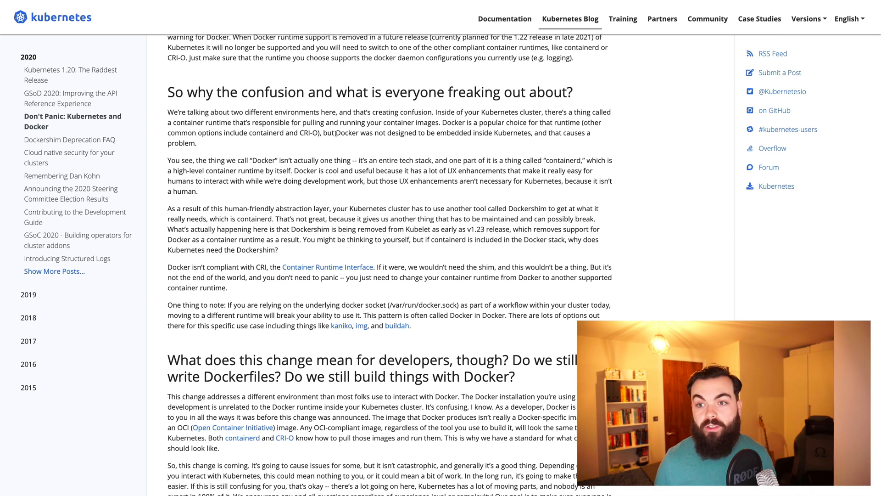
left_click_drag(336, 132, 466, 133)
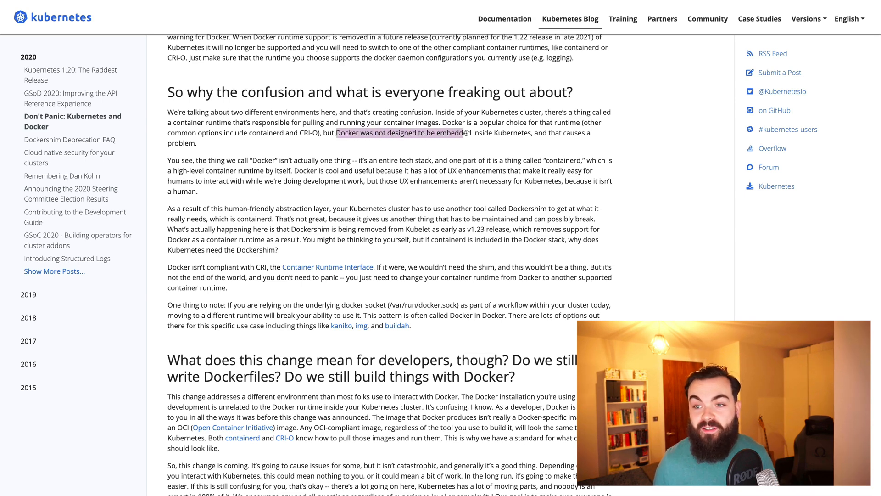
left_click_drag(467, 132, 529, 132)
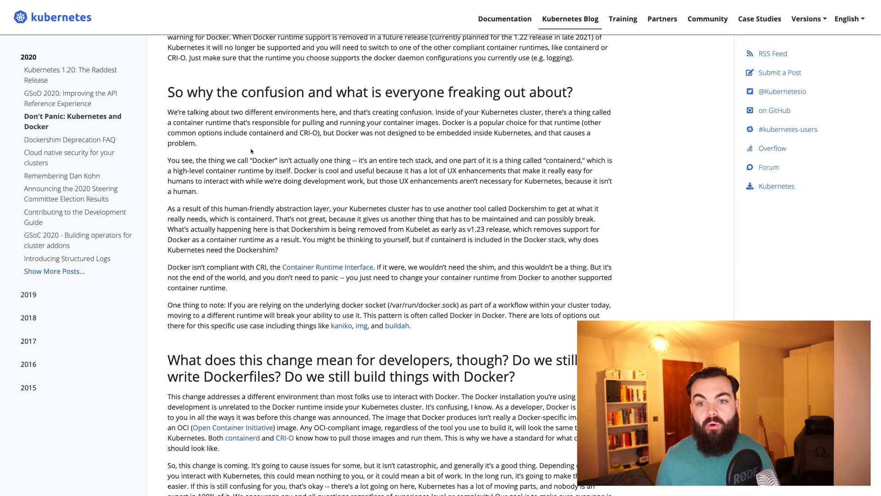
- Scroll down to the post's closing line linking the Dockershim Deprecation FAQ
scroll("down", 3)
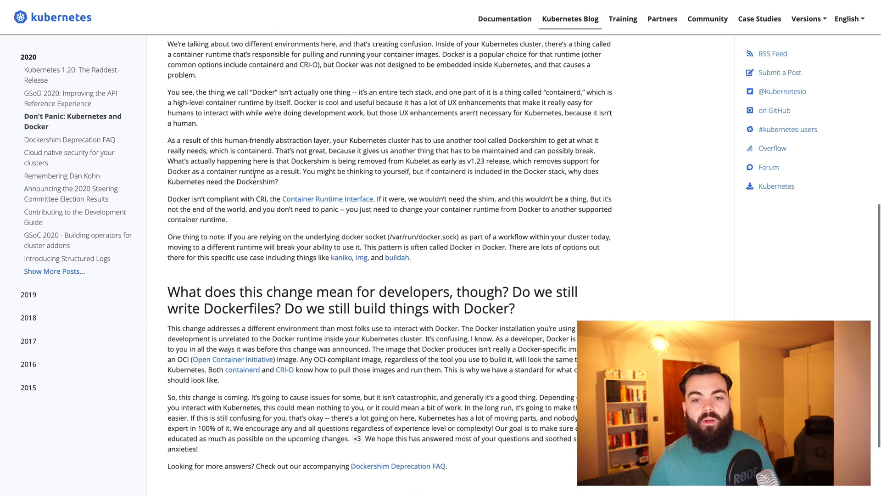
- Follow the 'Open Container Initiative' link in the developers section to its homepage
scroll("down", 3)
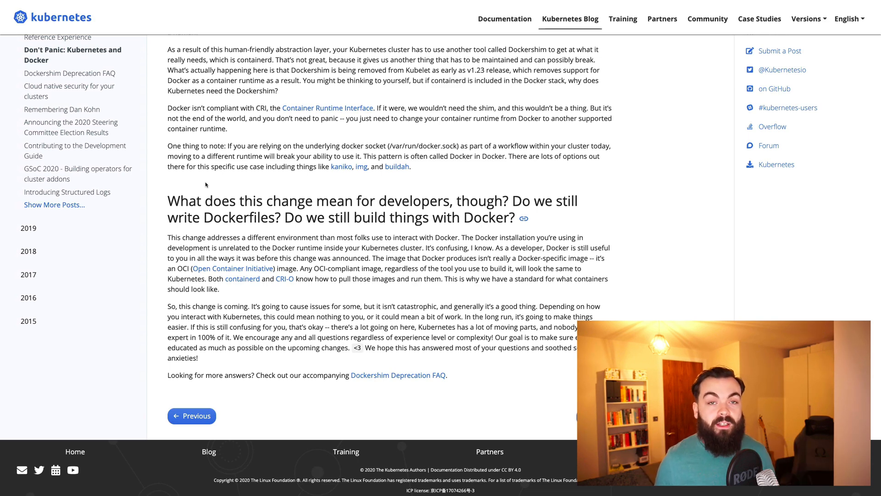
left_click(232, 268)
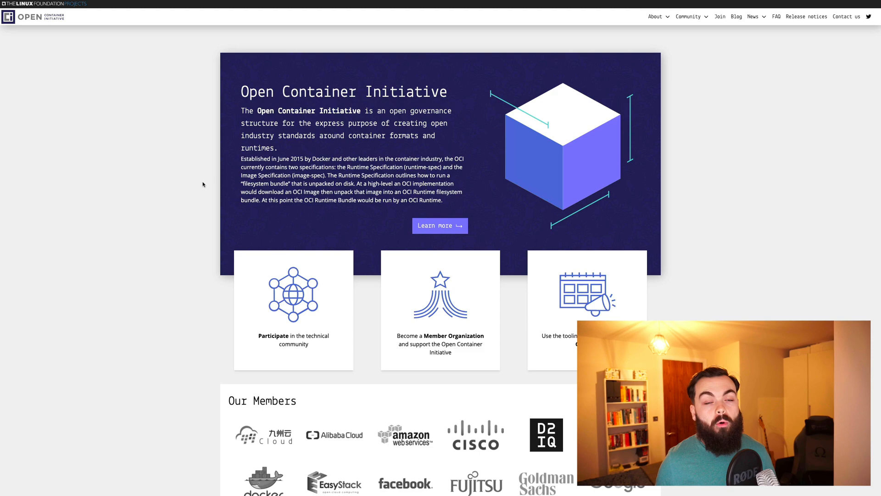